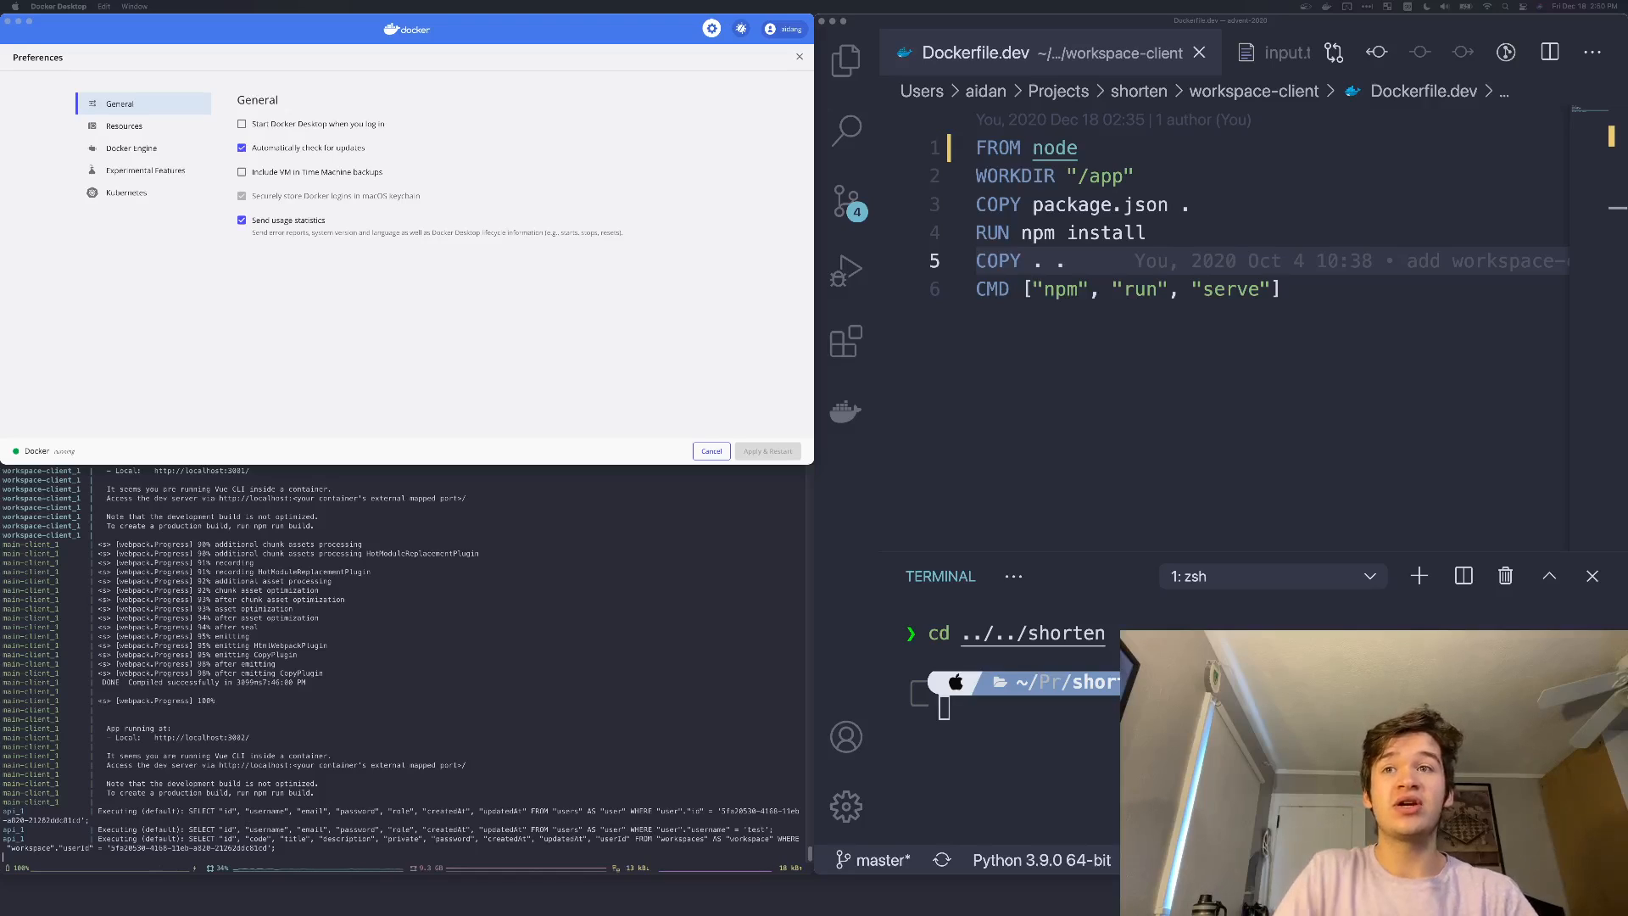
mouse_move(326, 427)
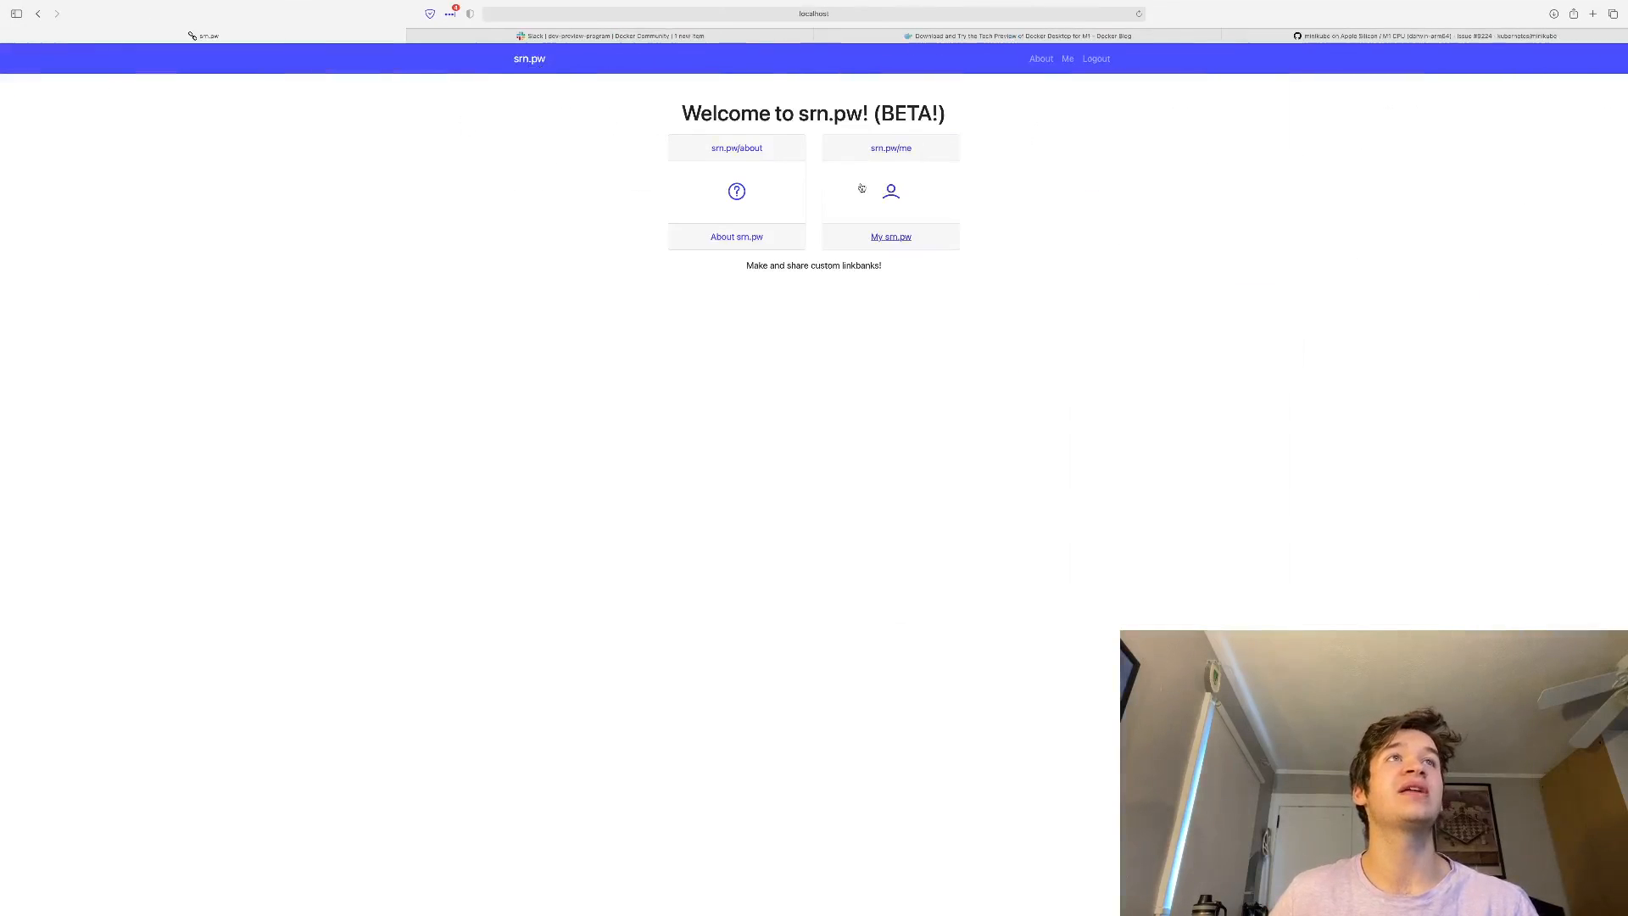
- Follow the My srn.pw link to show the test user's workspace list and creation form
click(889, 236)
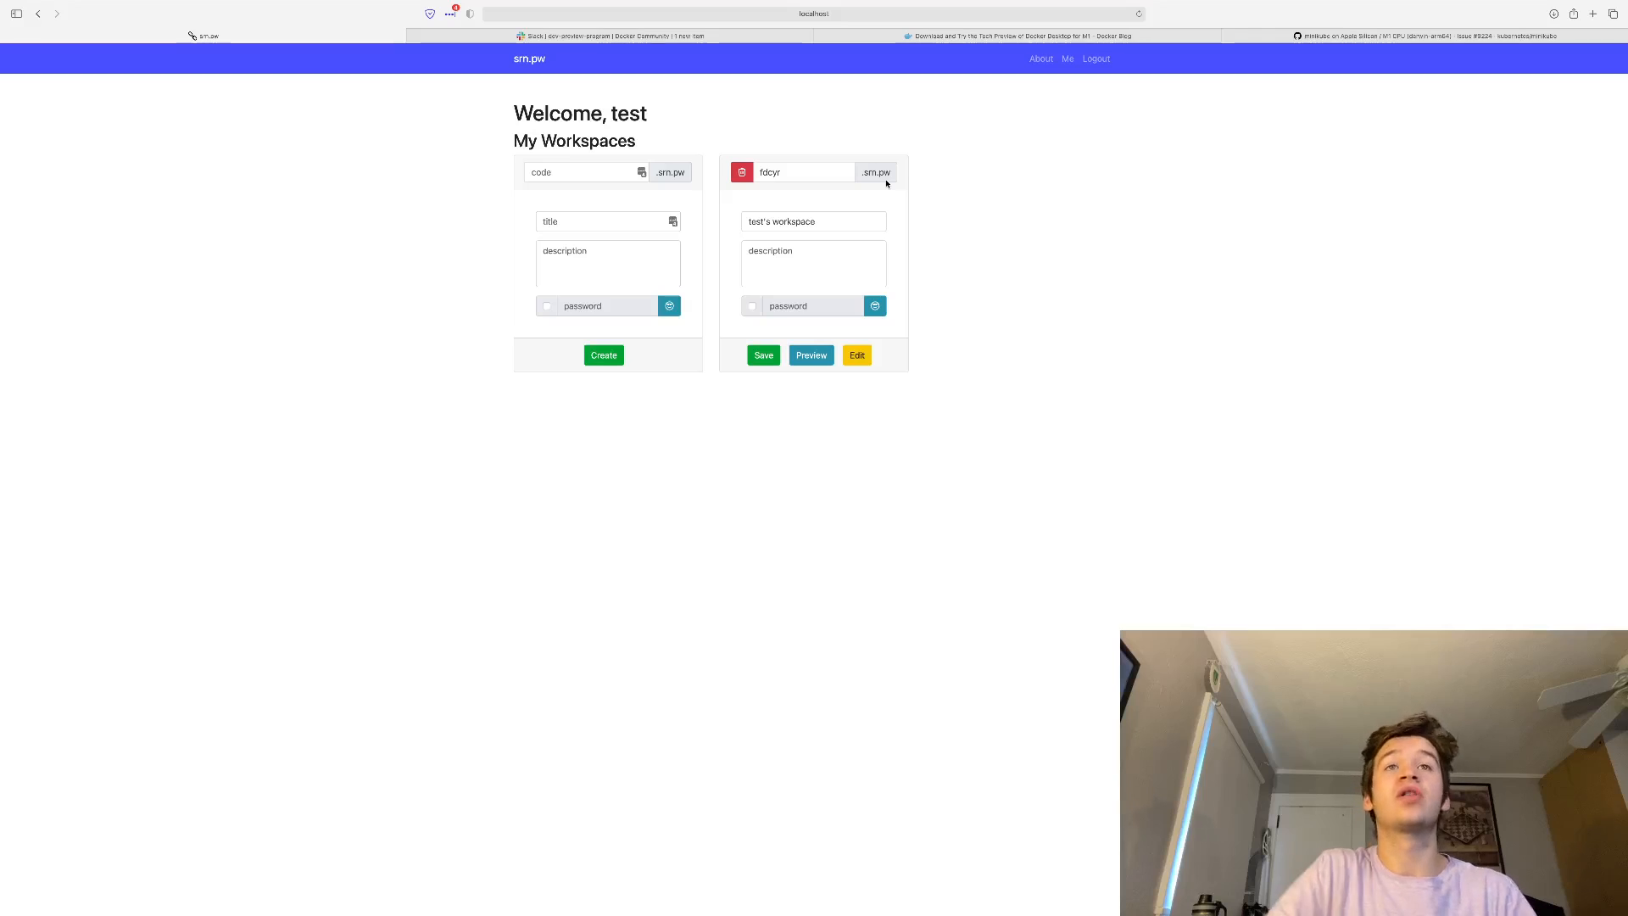
mouse_move(1032, 199)
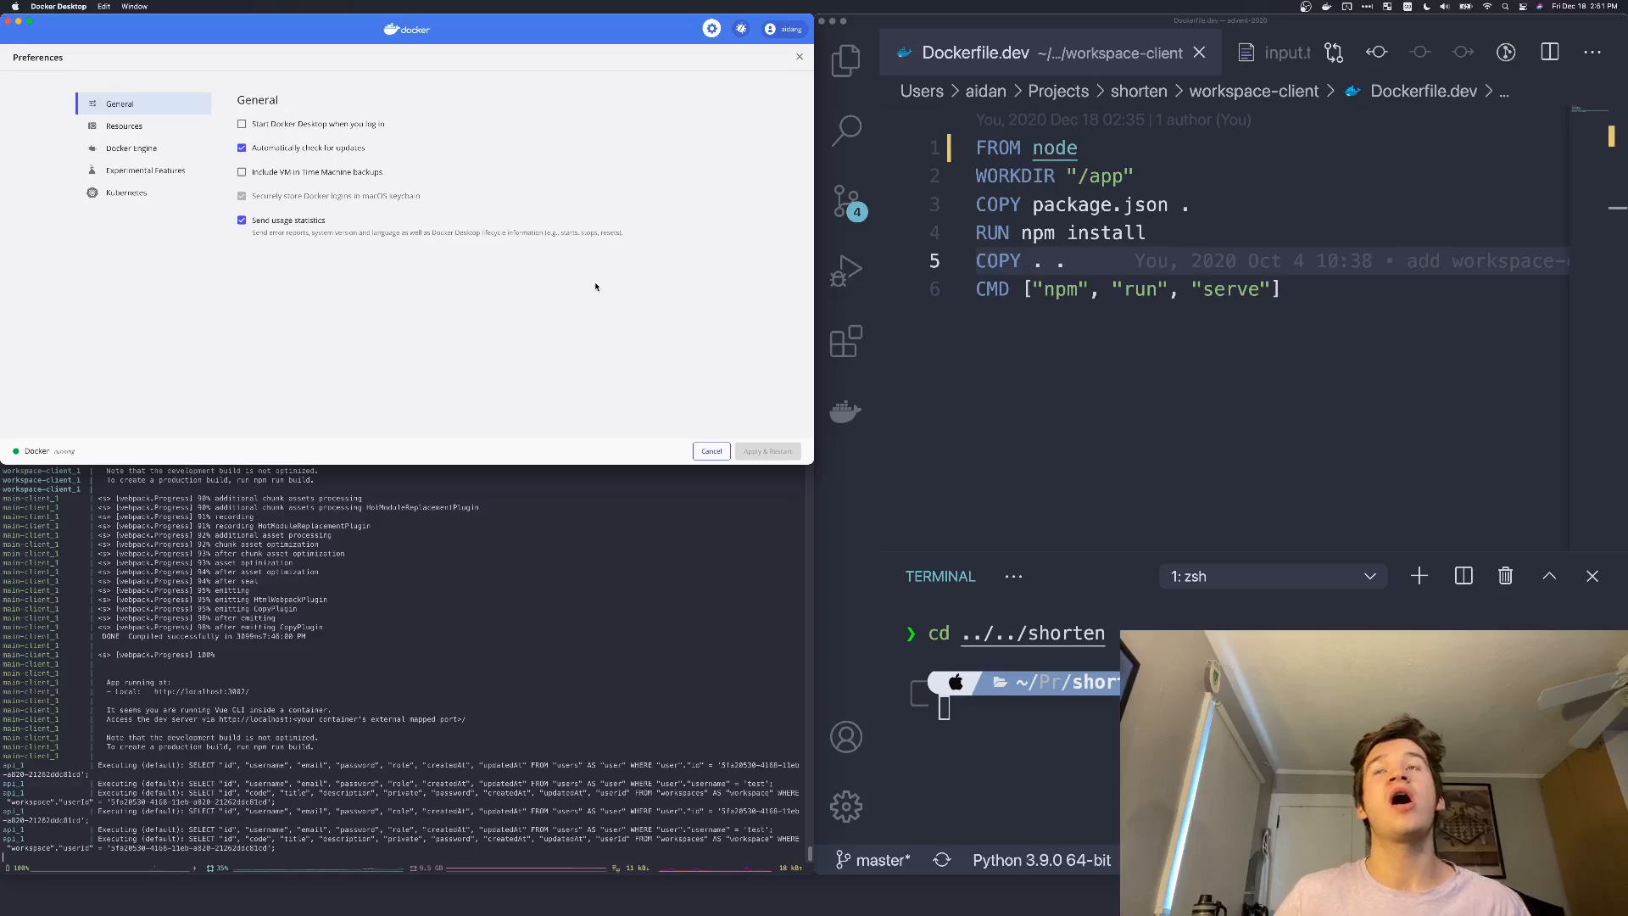
mouse_move(151, 221)
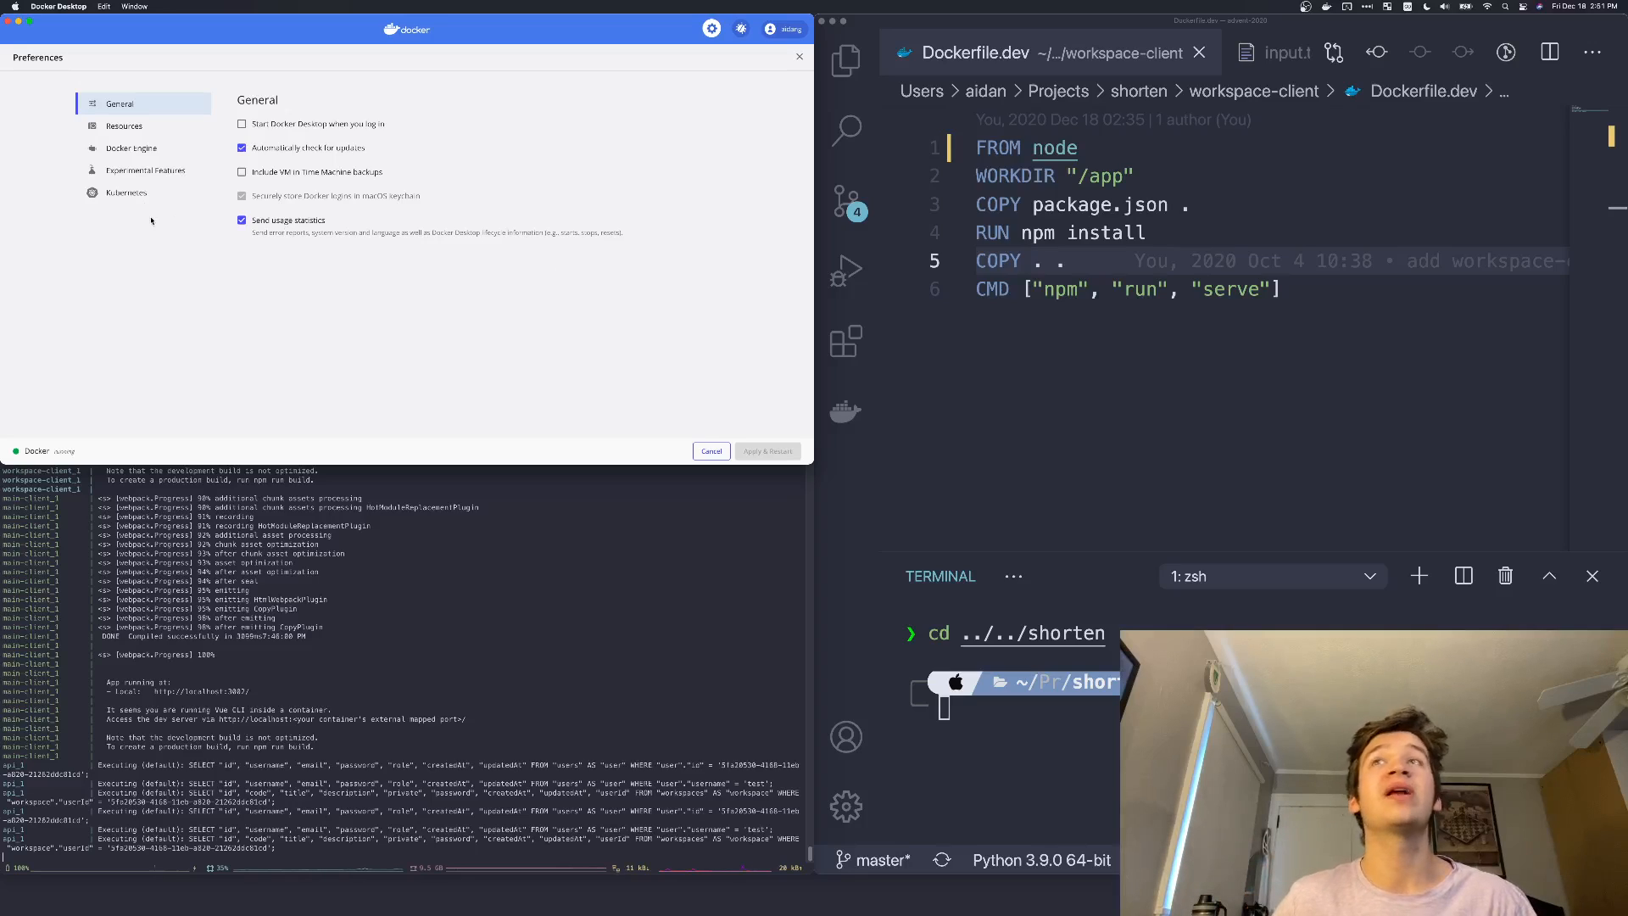
click(126, 192)
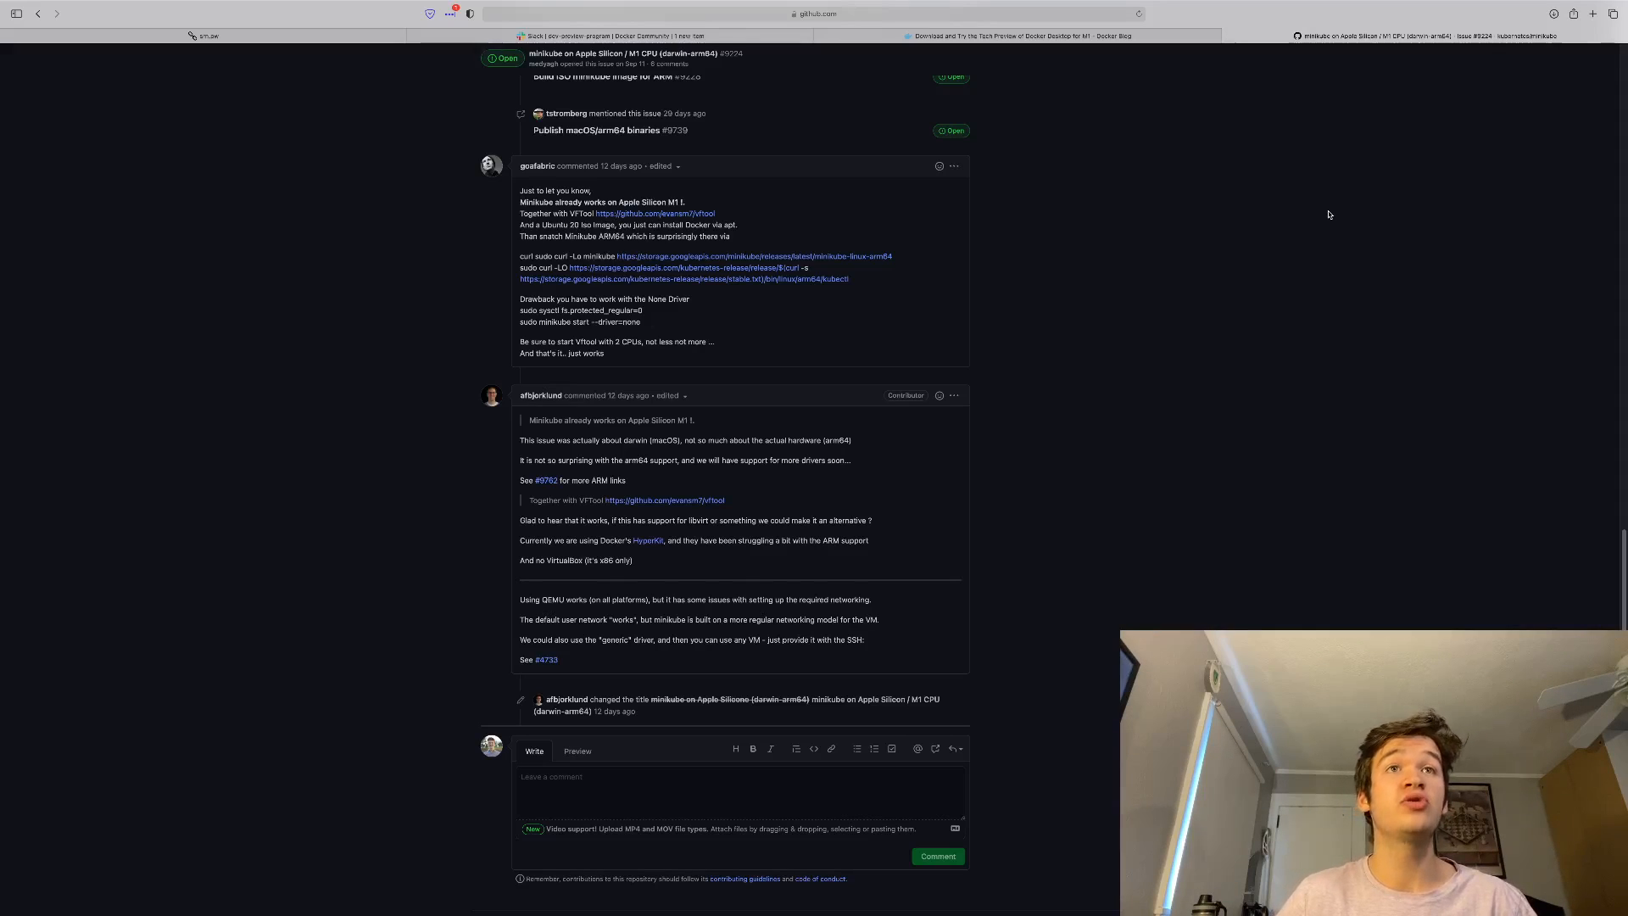
- Scroll through the minikube Apple Silicon issue's comments on arm64 support and QEMU workarounds
scroll(up, 3)
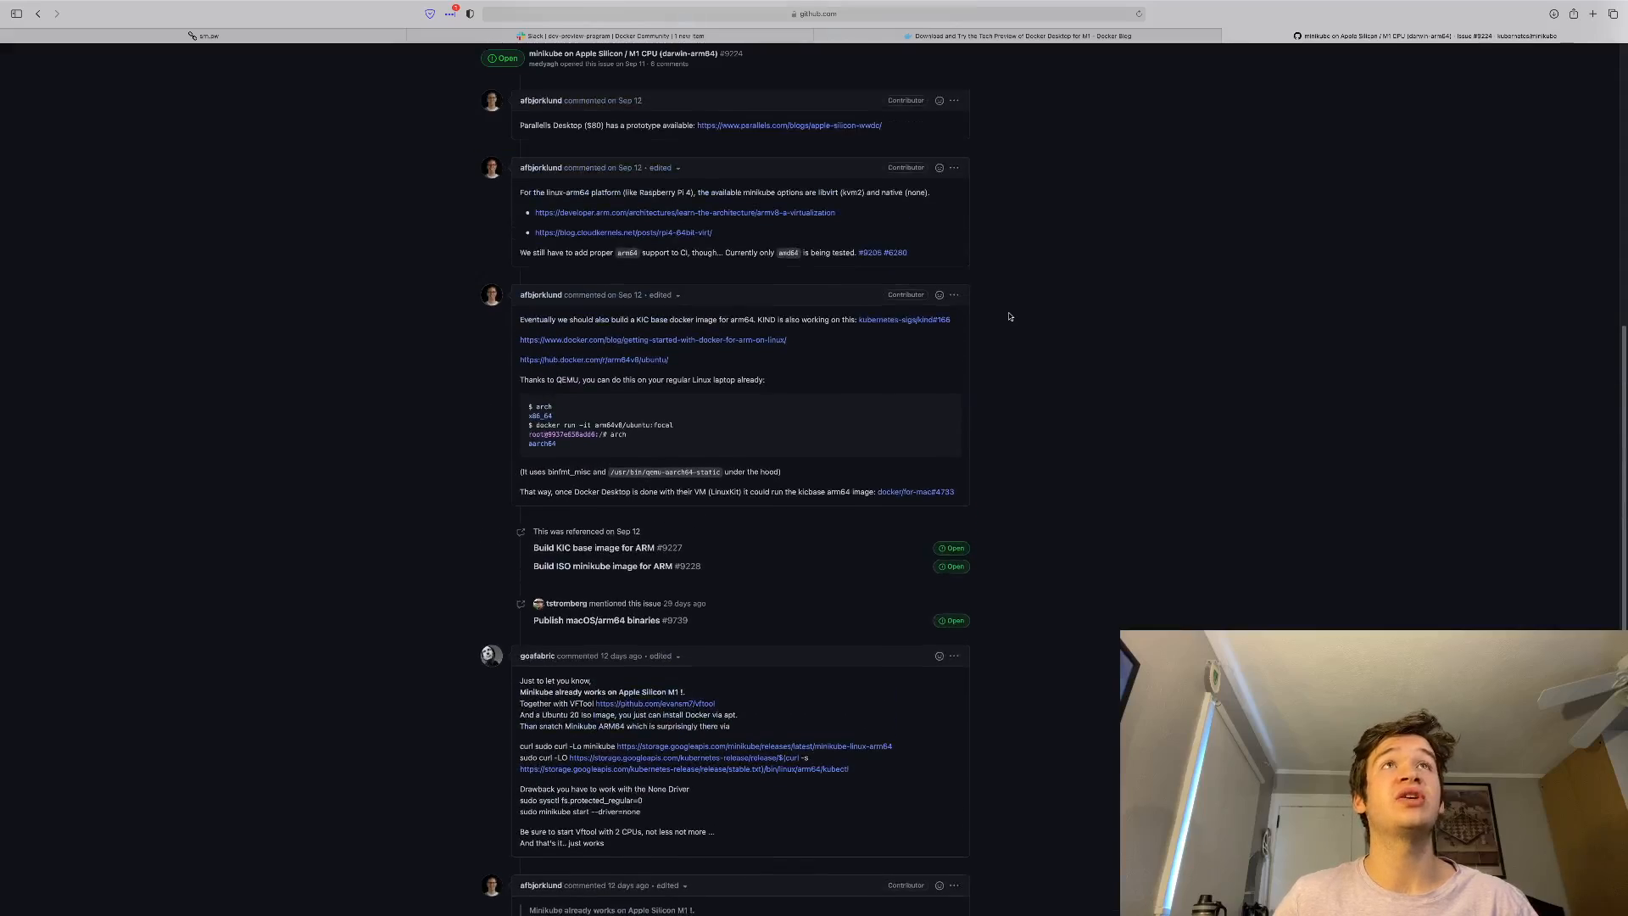
scroll(down, 3)
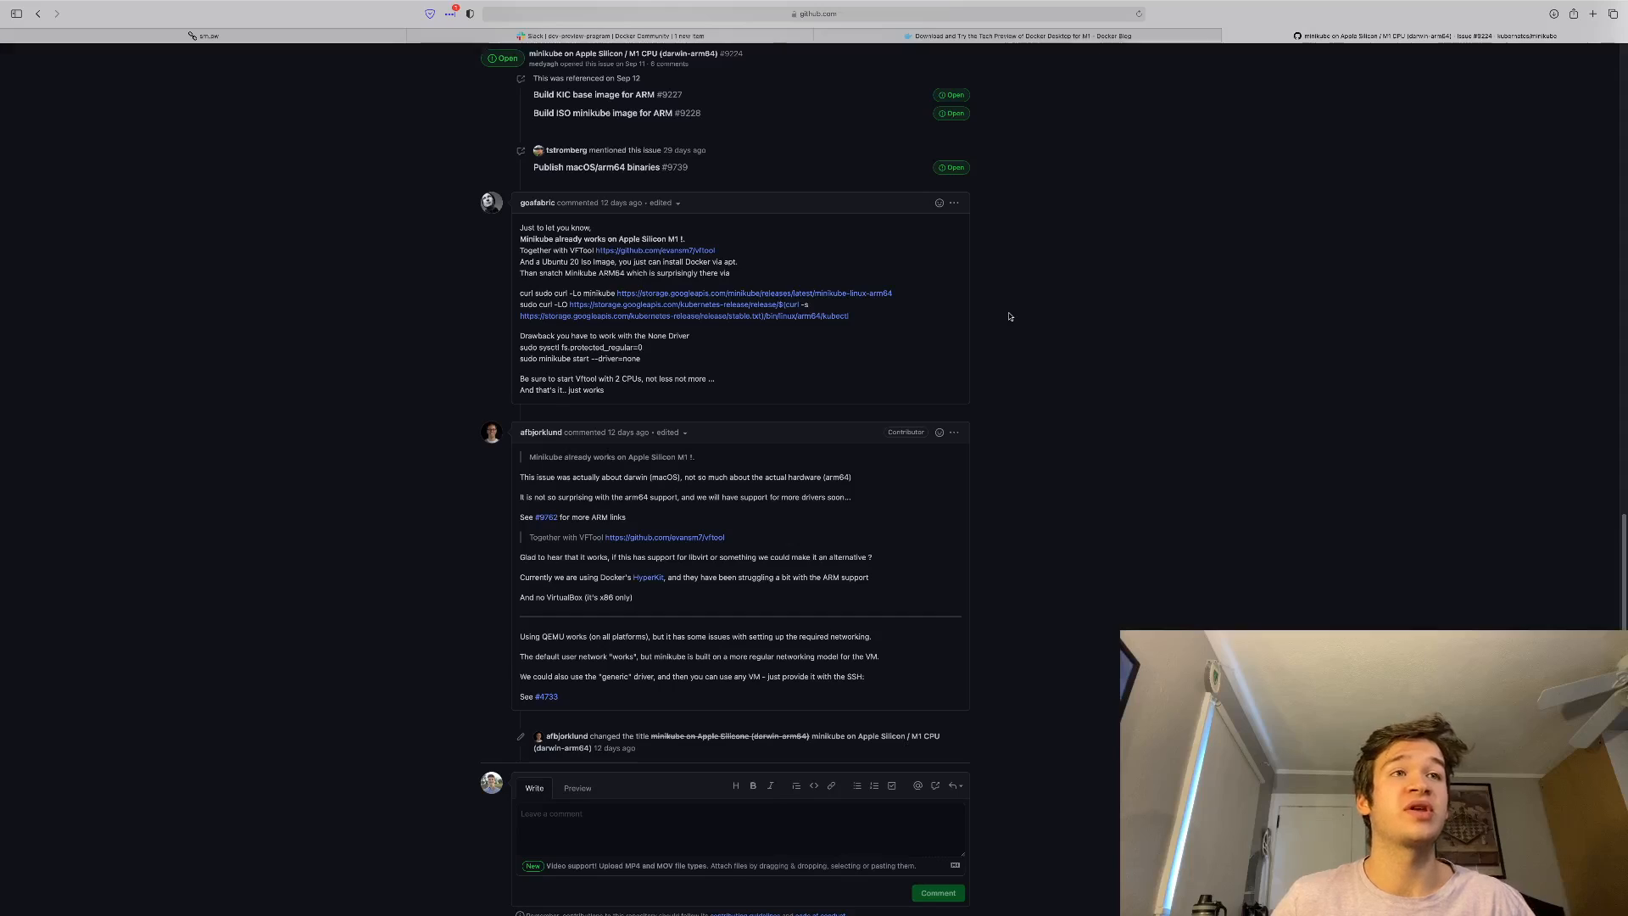
mouse_move(939, 463)
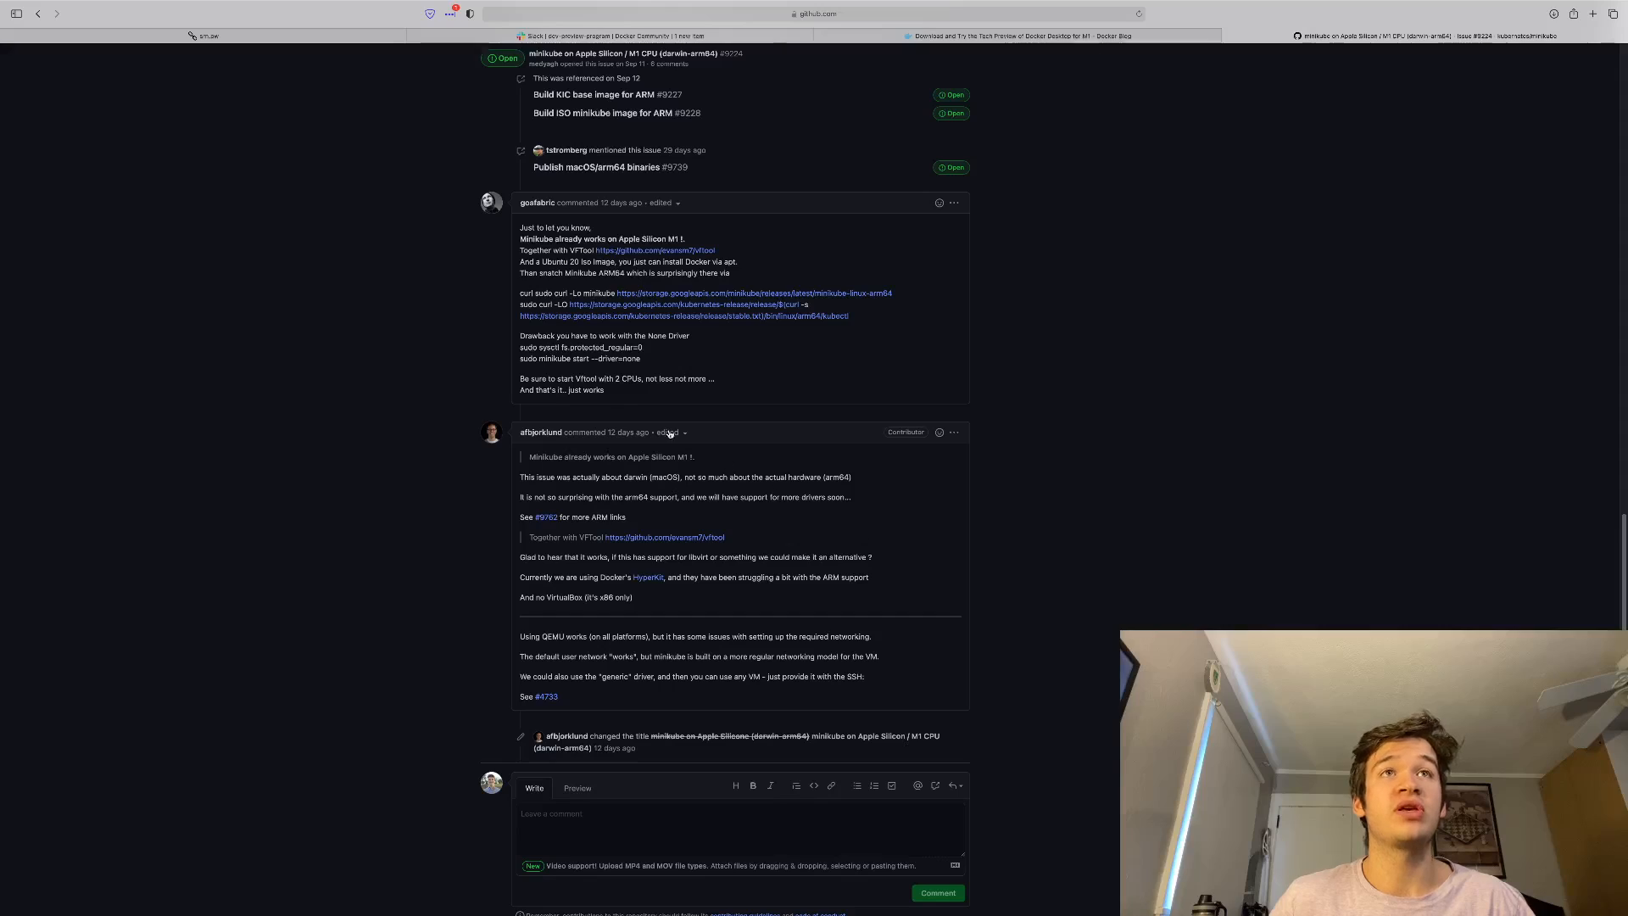
mouse_move(551, 635)
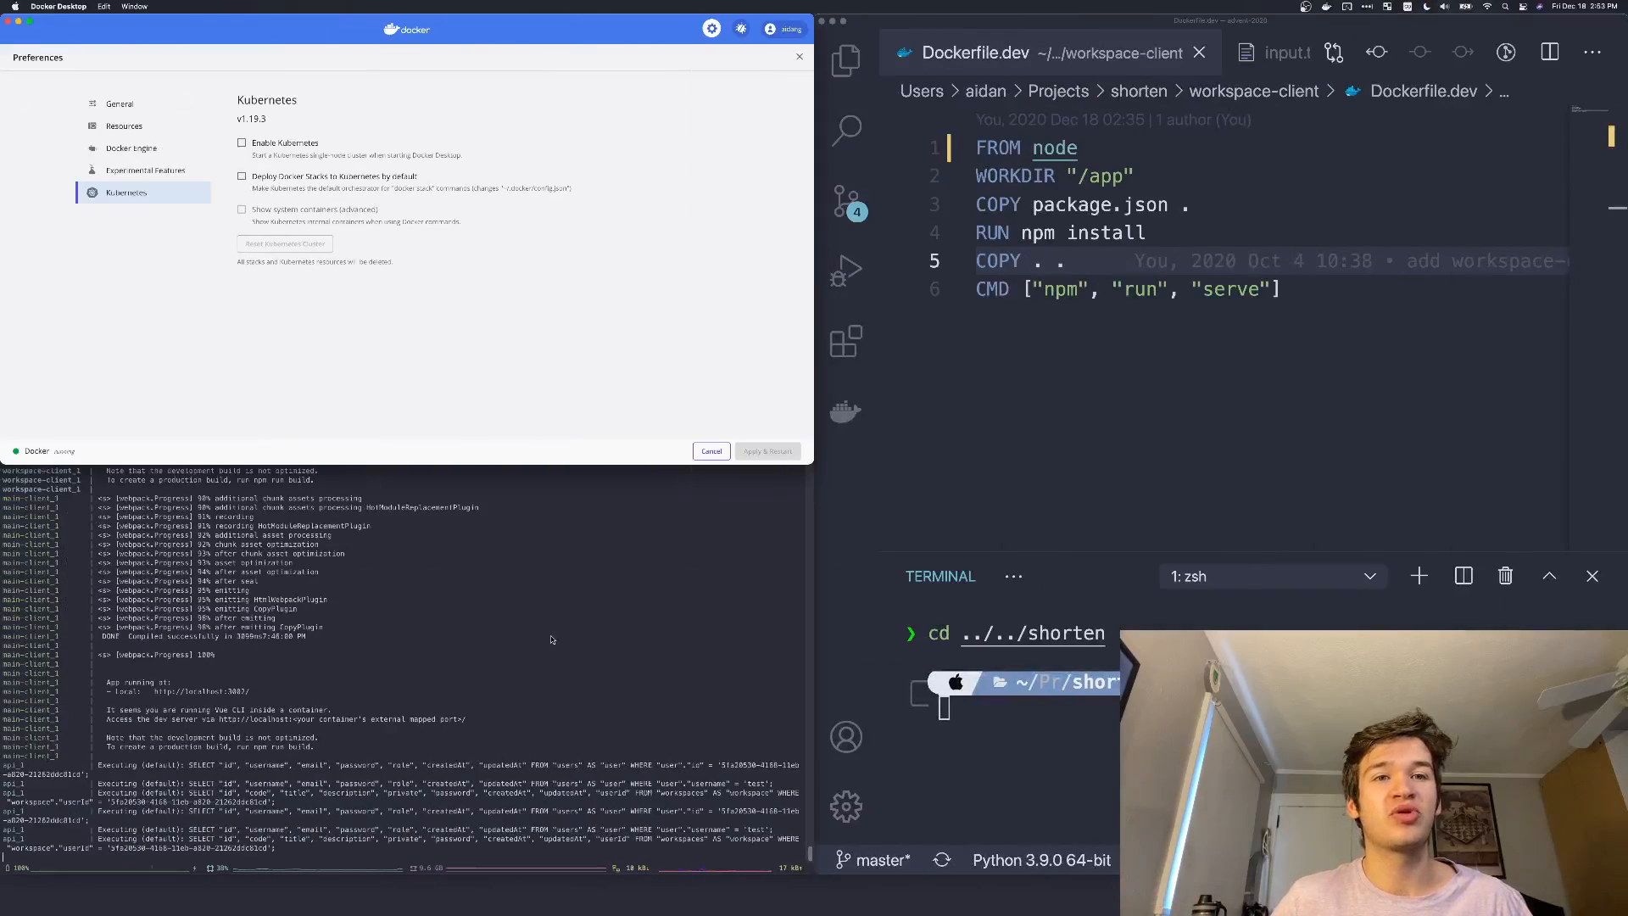
mouse_move(685, 893)
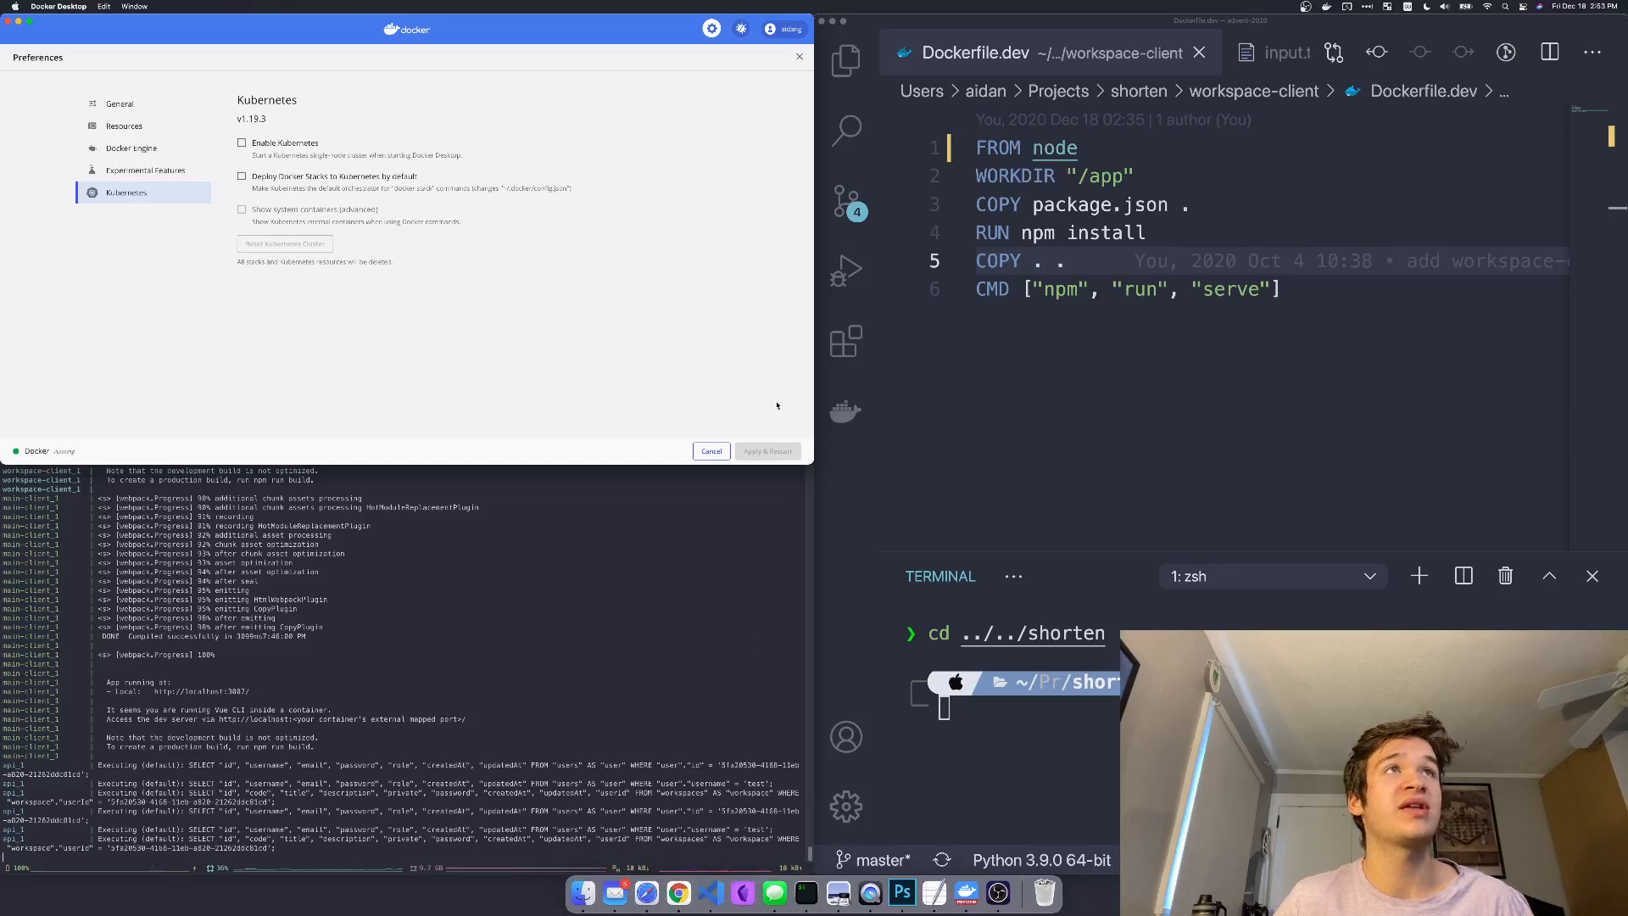
mouse_move(1114, 144)
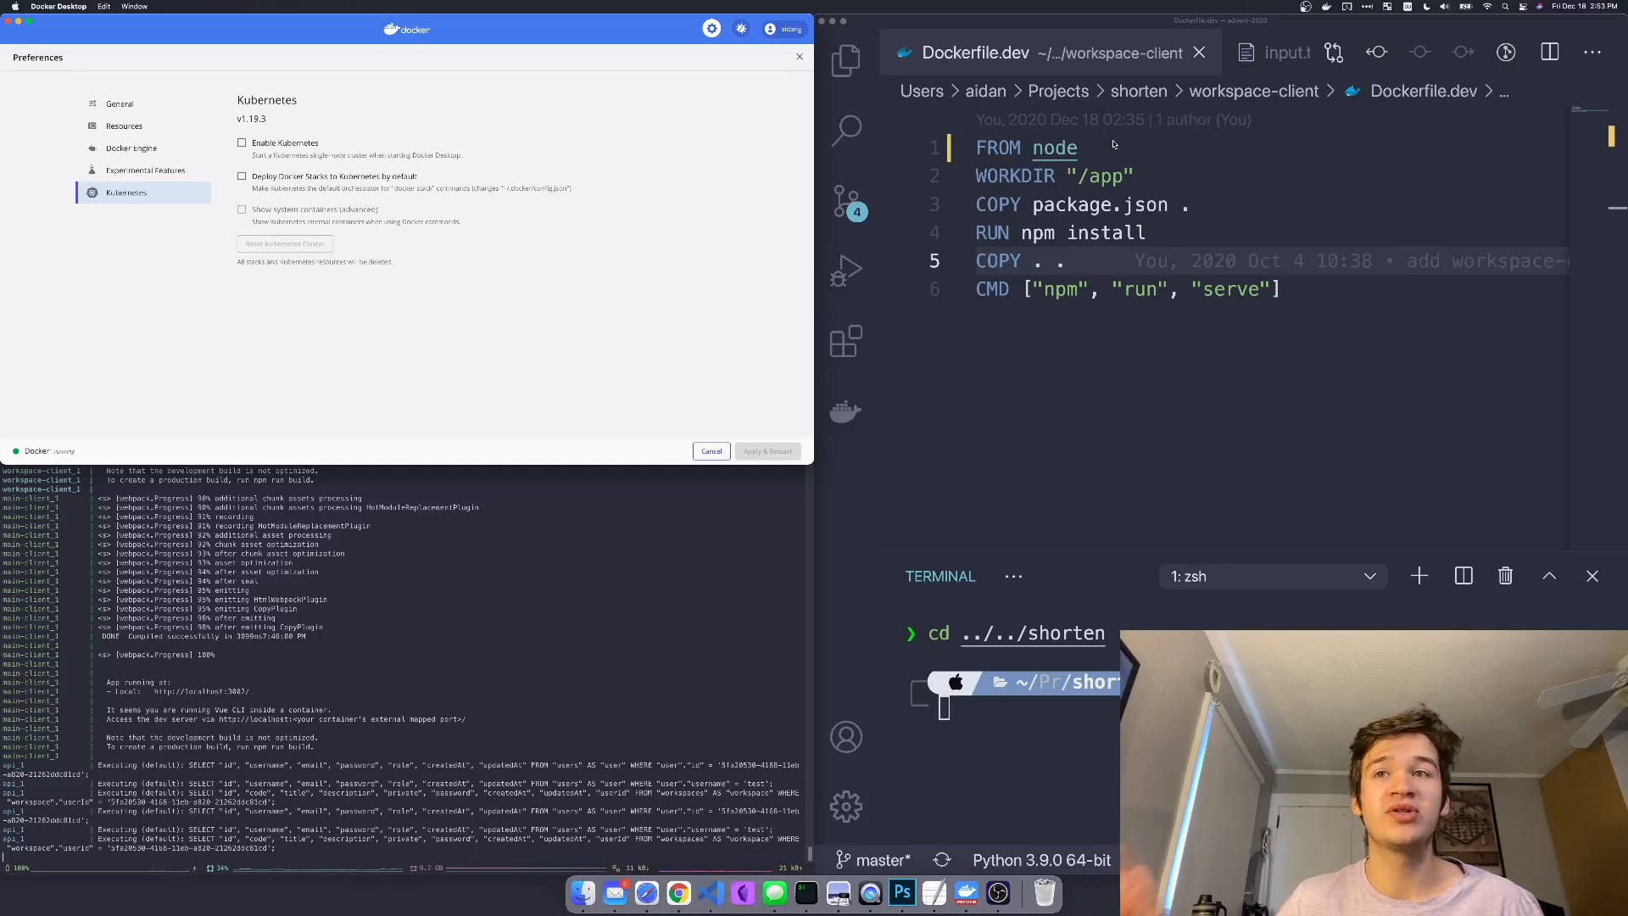